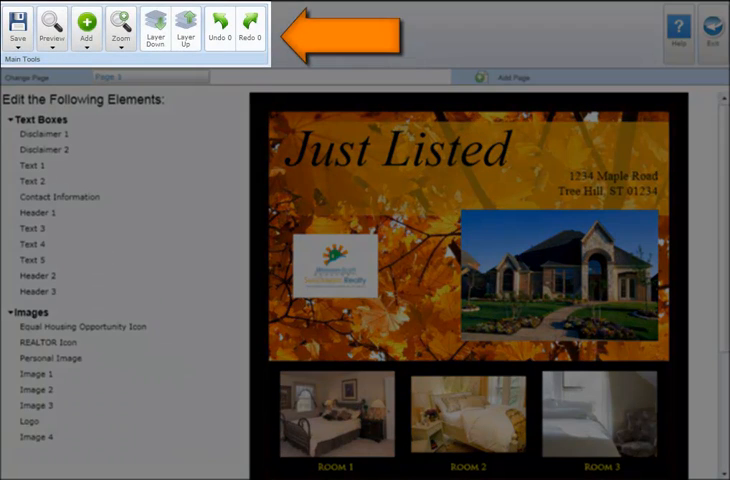
Zoom out so the whole flyer, including the $250,000 price section, is in view
left_click(16, 24)
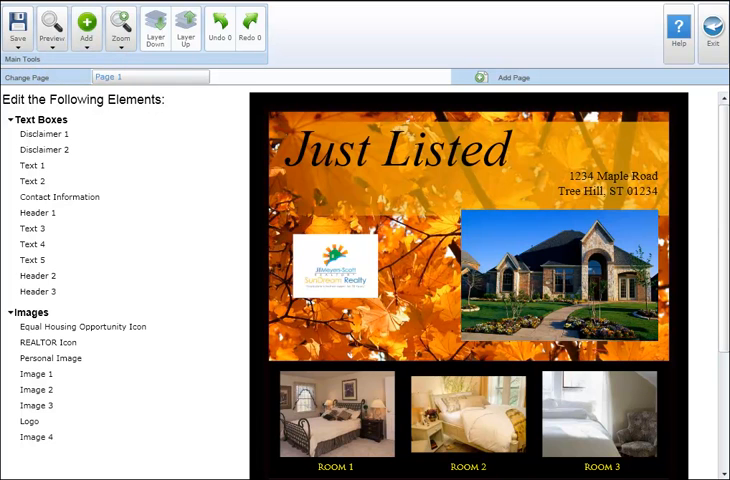
left_click(90, 28)
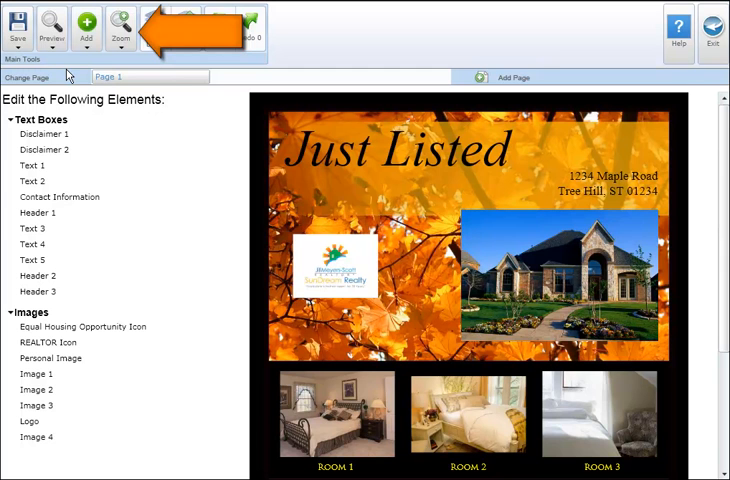
left_click(124, 28)
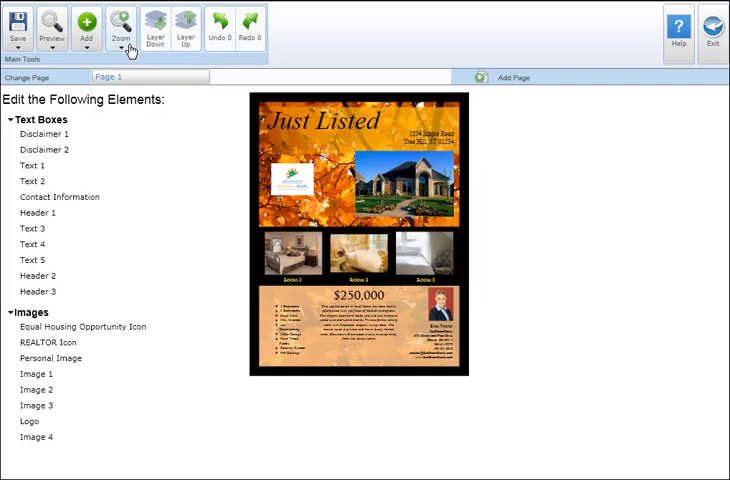
left_click(120, 28)
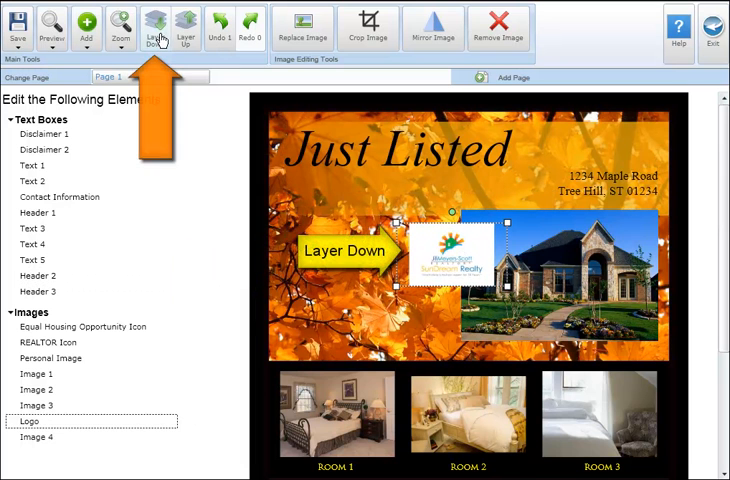
Send the logo behind the house photo, then bring it back in front
left_click(156, 28)
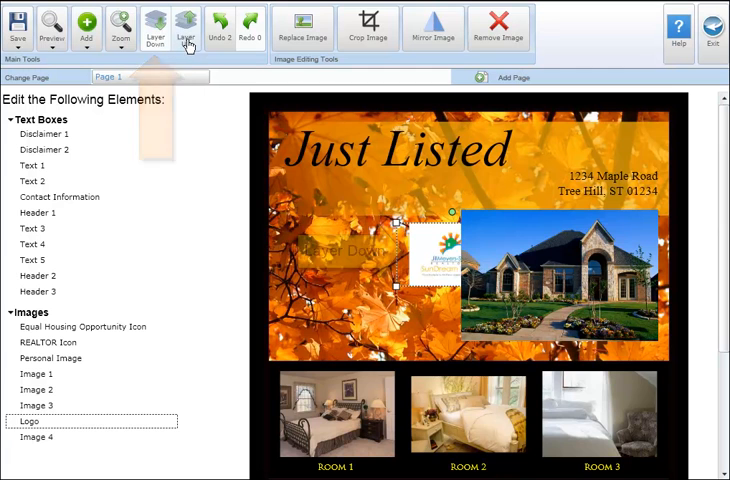
left_click(184, 28)
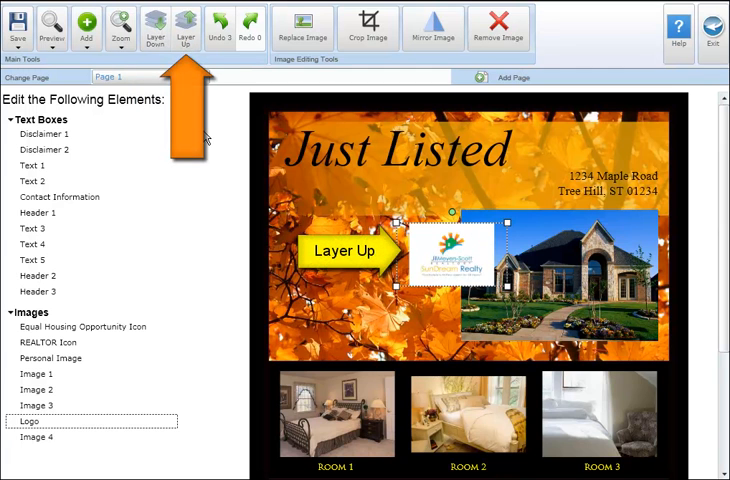
left_click(184, 28)
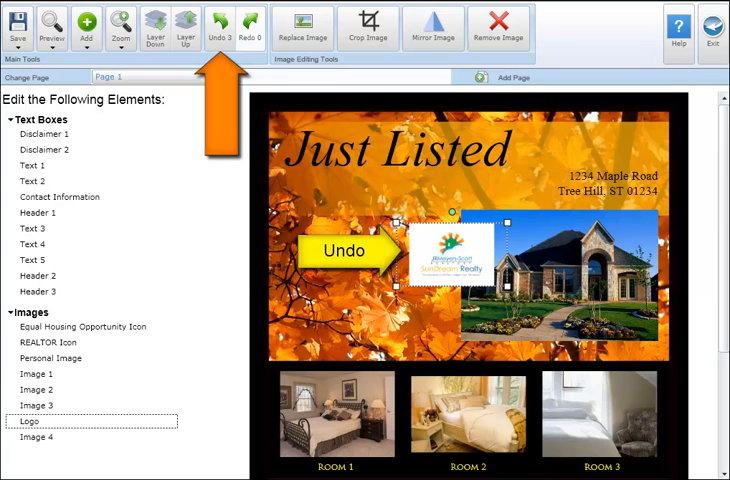
left_click(216, 28)
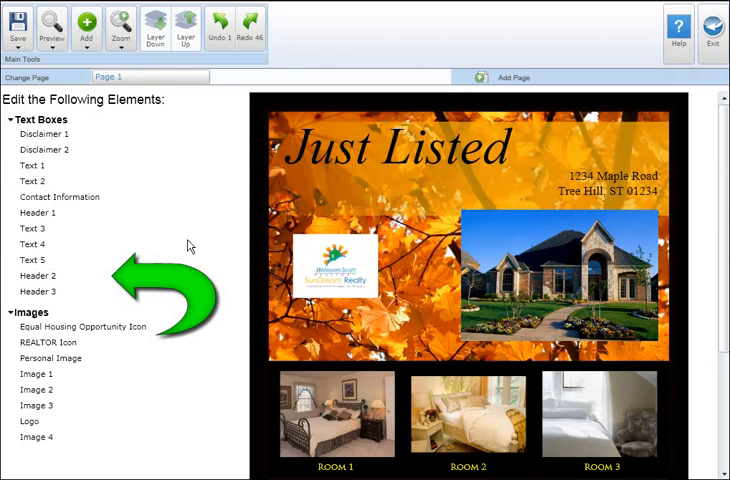
left_click(56, 278)
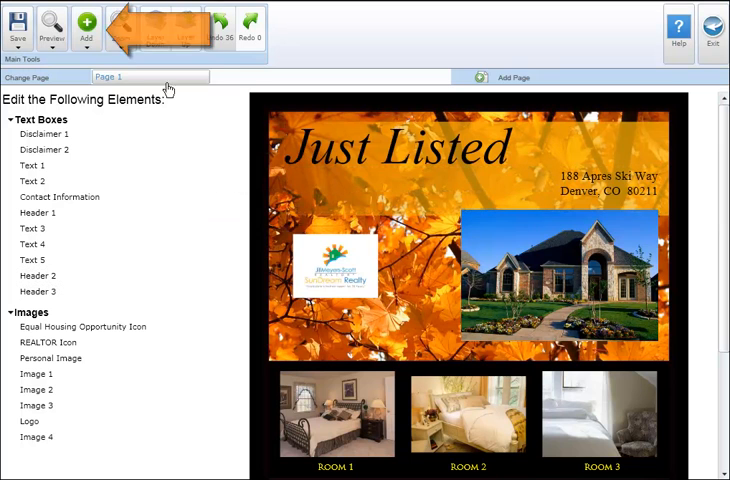
left_click(88, 24)
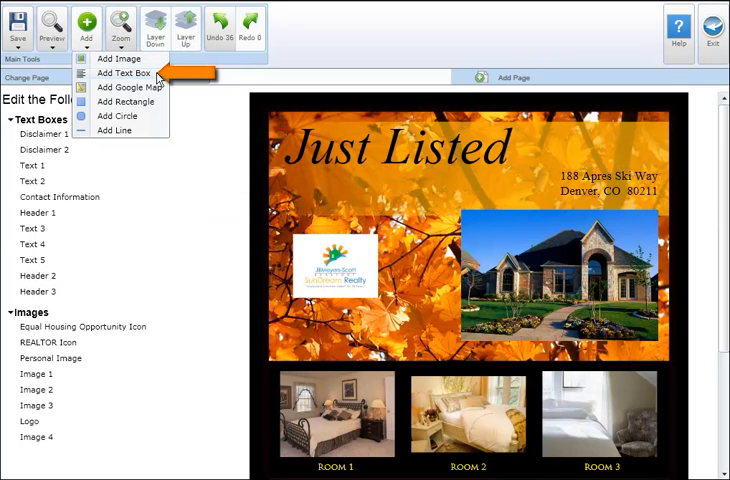
left_click(126, 72)
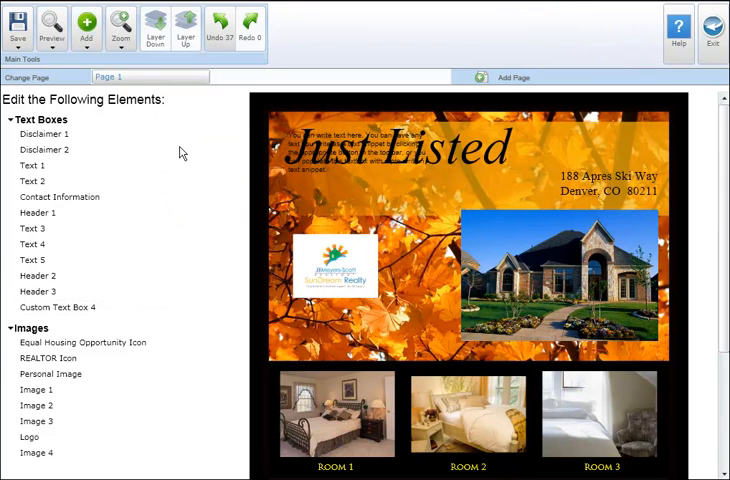
left_click(54, 308)
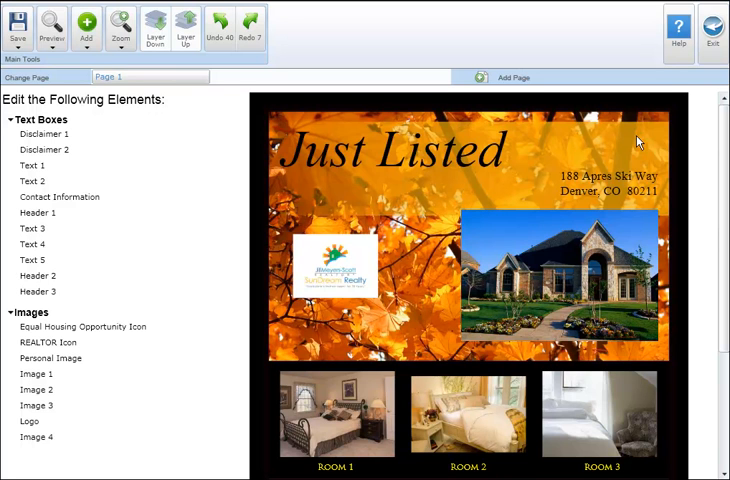
Shift the 'Just Listed' headline right, closer to the address text
left_click(400, 152)
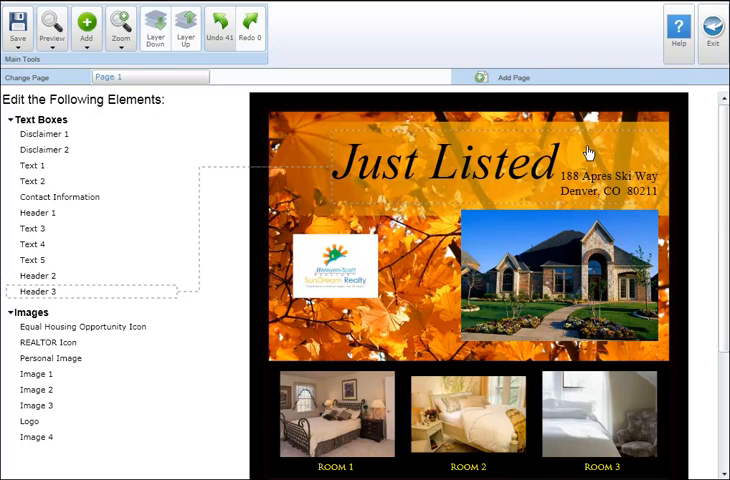
left_click(450, 164)
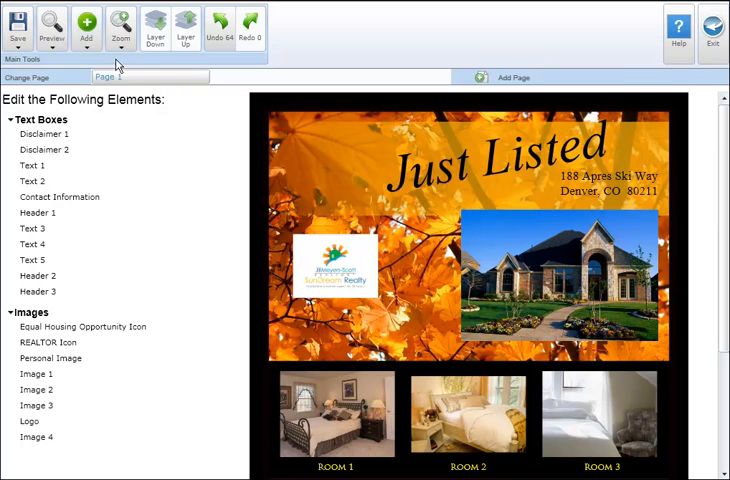
left_click(88, 30)
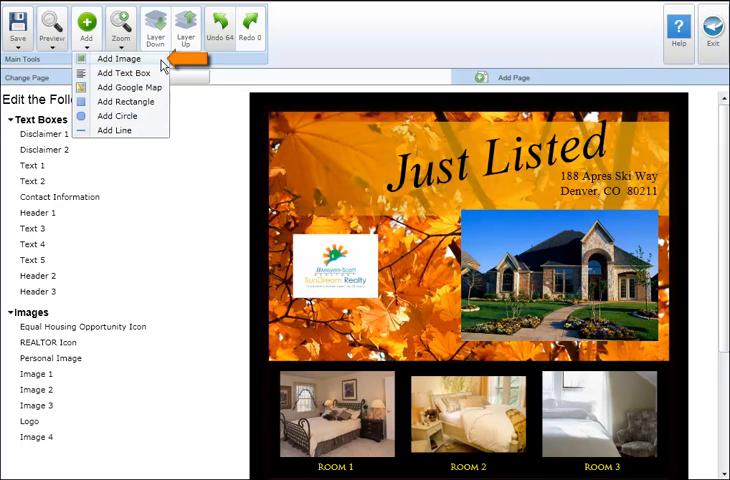
left_click(120, 58)
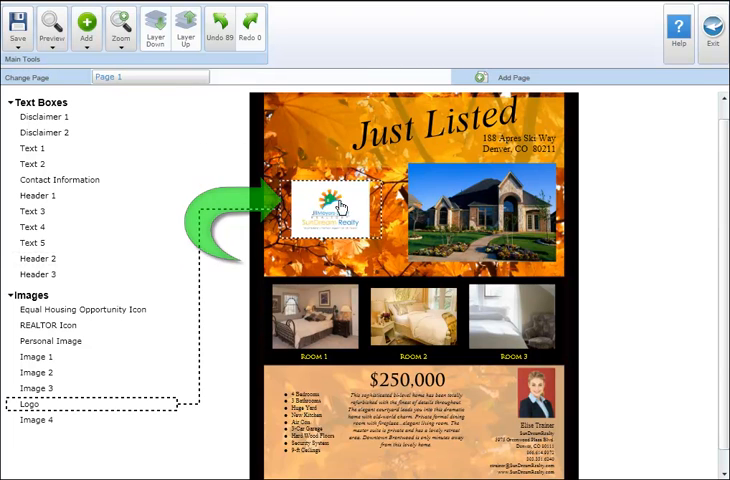
Move the logo down into the $250,000 section beside the agent's photo
left_click(336, 210)
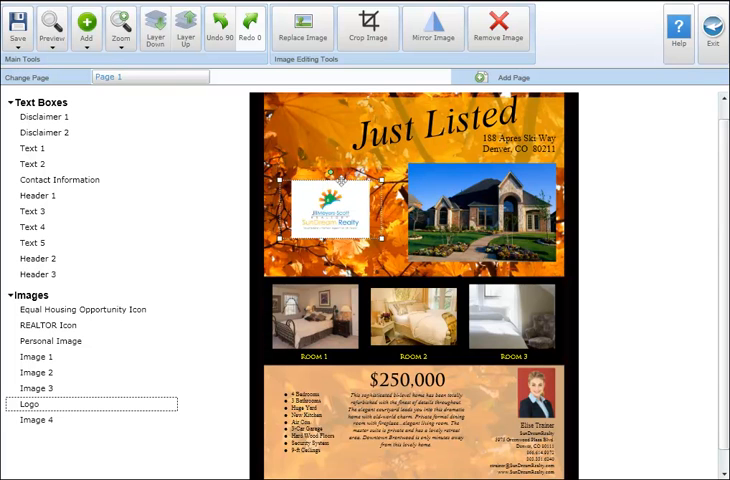
left_click_drag(320, 210, 480, 410)
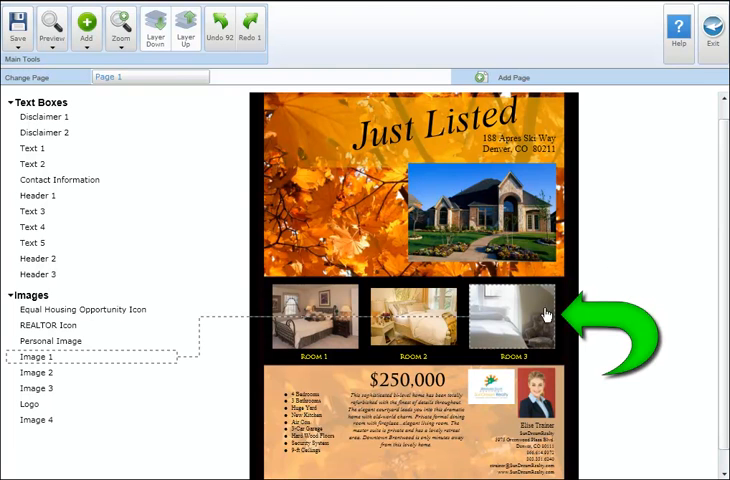
Remove the Room 3 photo, leaving only Room 1 and Room 2 under the house
left_click(512, 318)
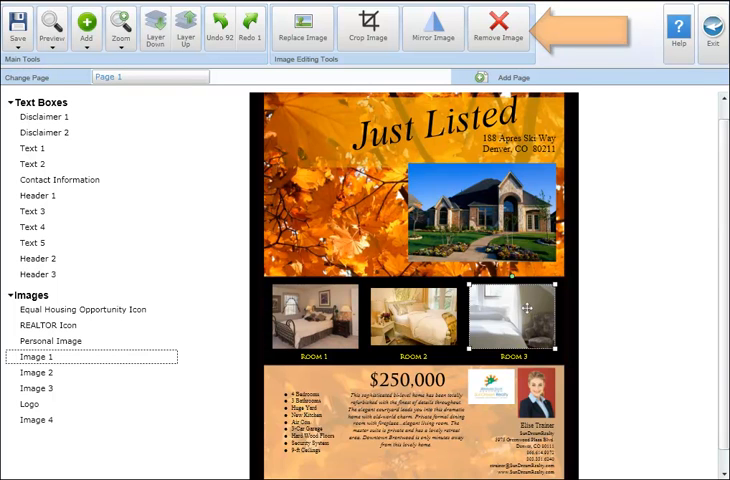
left_click(510, 316)
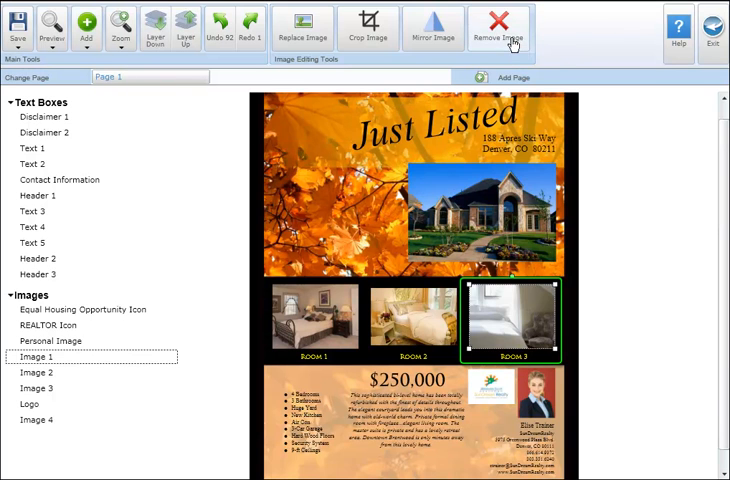
left_click(512, 24)
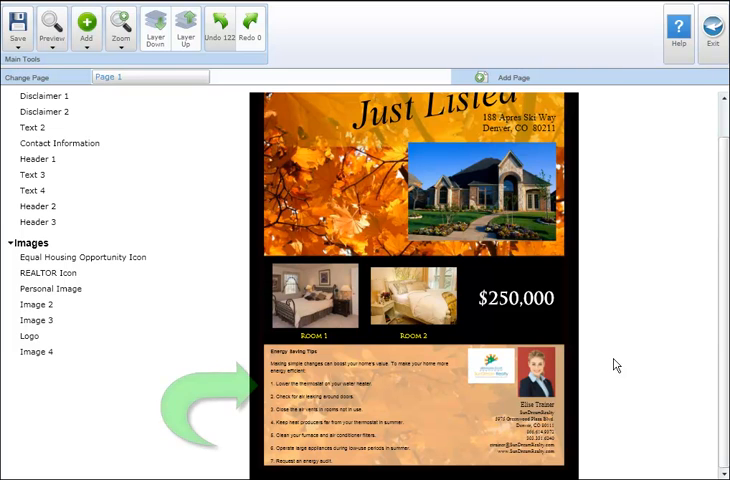
Fill the Text 2 box with an article from the built-in article library
left_click(38, 128)
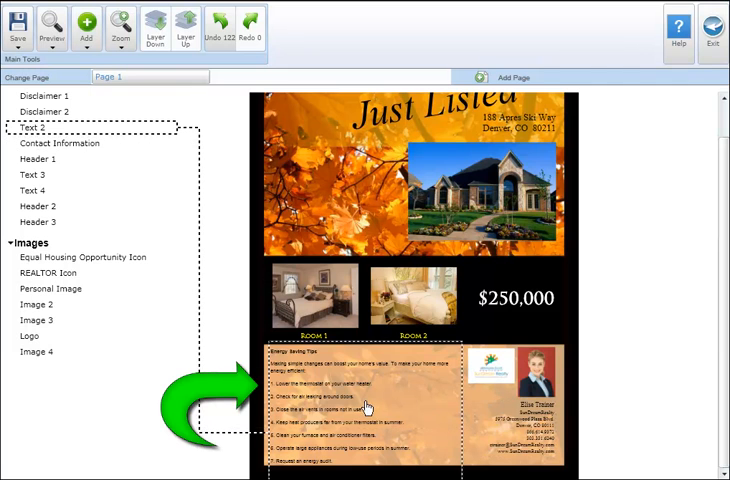
left_click(370, 410)
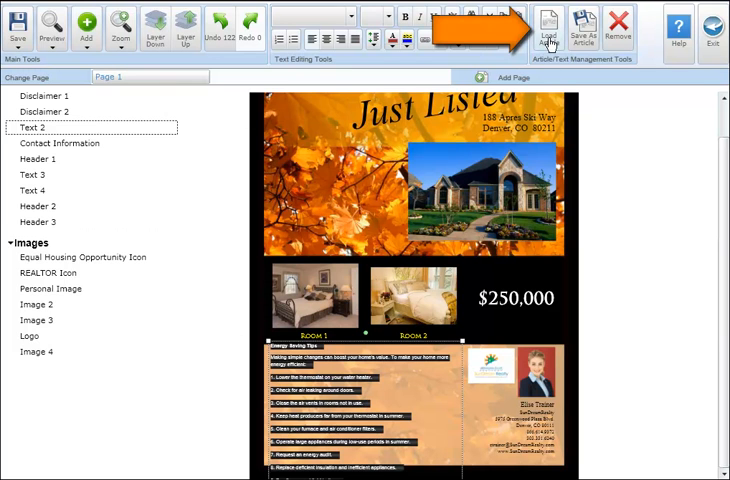
left_click(548, 28)
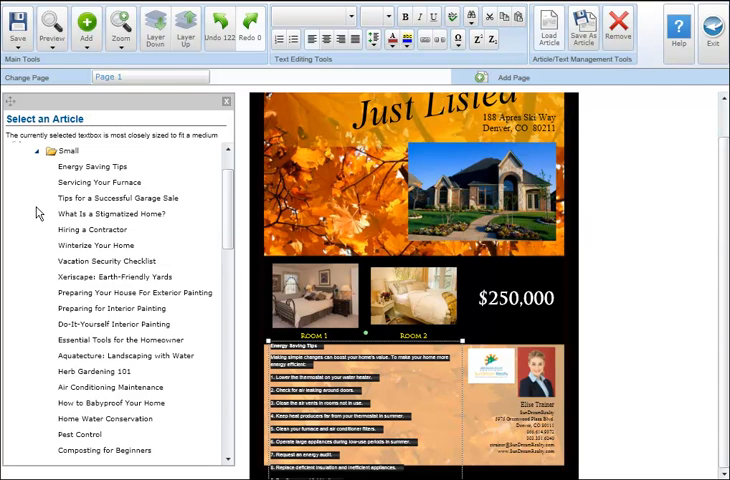
left_click(98, 182)
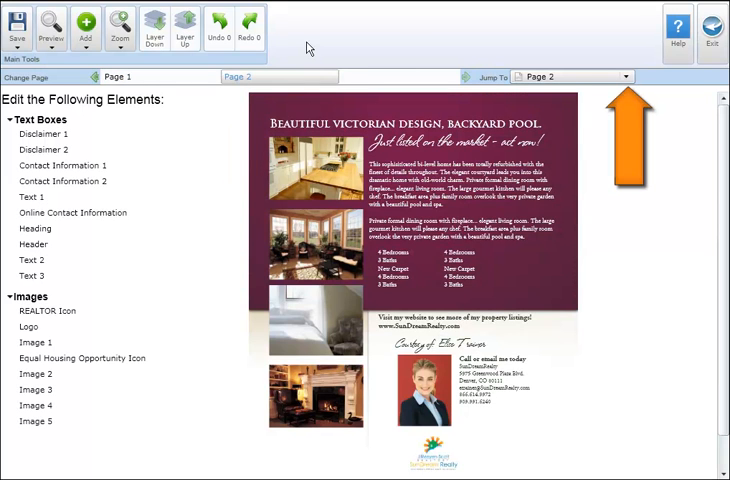
mouse_move(508, 48)
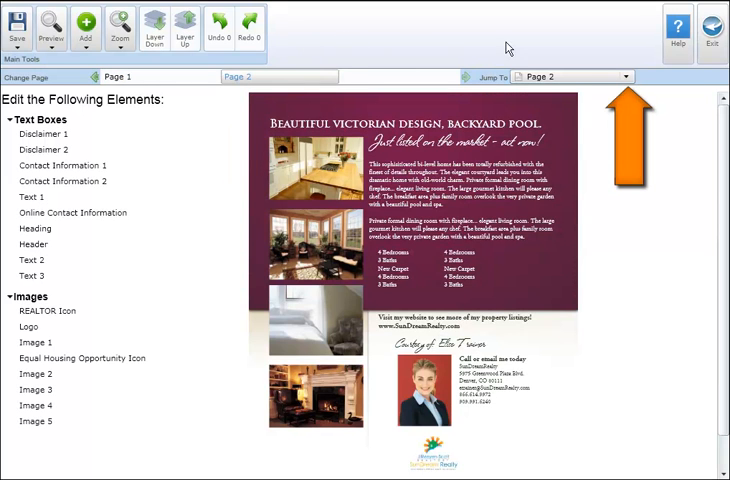
Switch to page 2, headed 'Beautiful Victorian design, backyard pool'
left_click(628, 76)
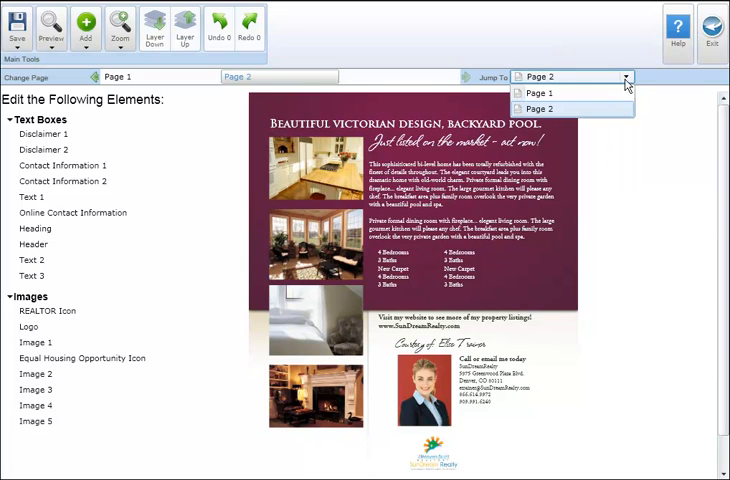